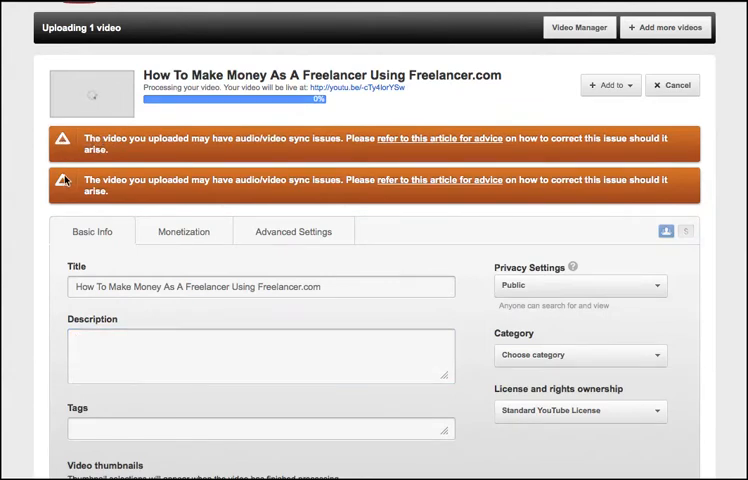
mouse_move(468, 280)
text(Freelancer.com, SingleTree Media)
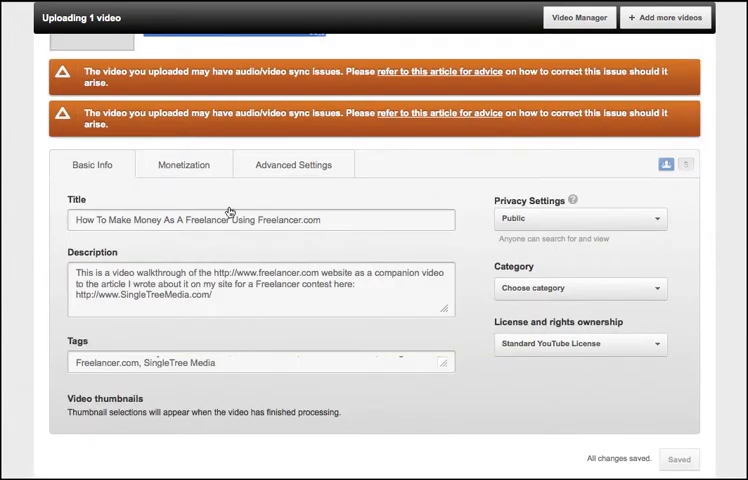
Fill the video description with the SingleTreeMedia.com link and tags Freelancer.com, SingleTree Media.
click(76, 220)
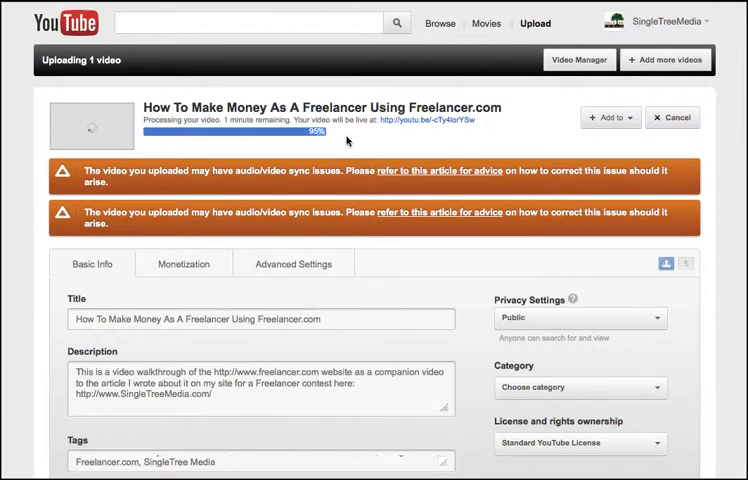
mouse_move(380, 144)
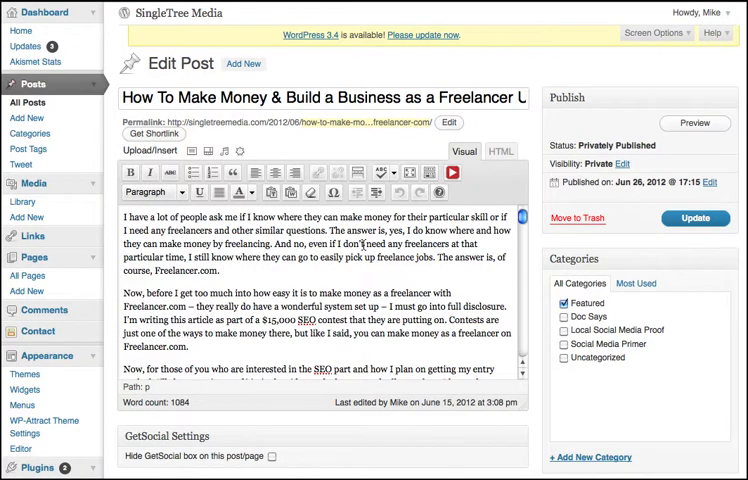
Insert the freelancer YouTube iframe embed below the walkthrough paragraph.
scroll(down, 3)
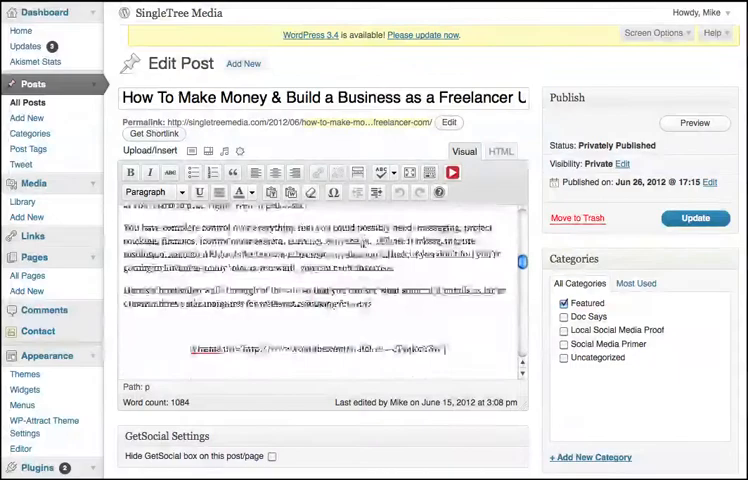
scroll(down, 3)
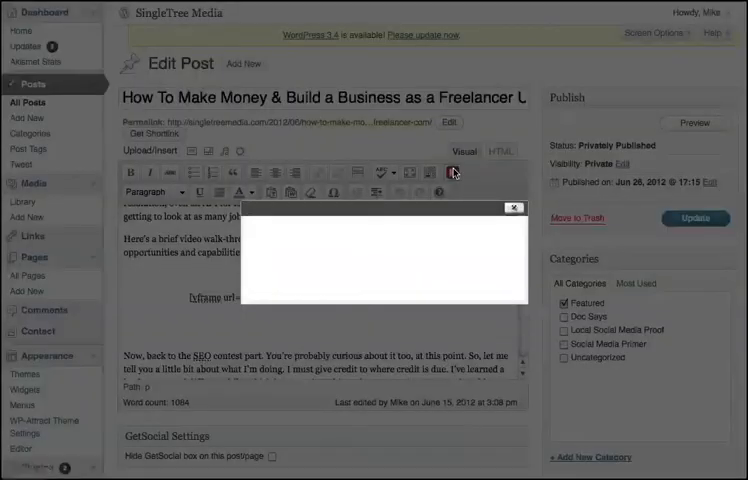
click(452, 172)
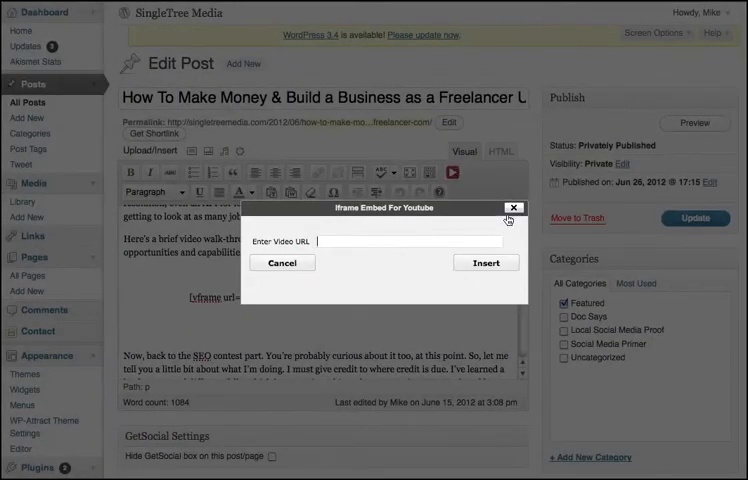
click(486, 262)
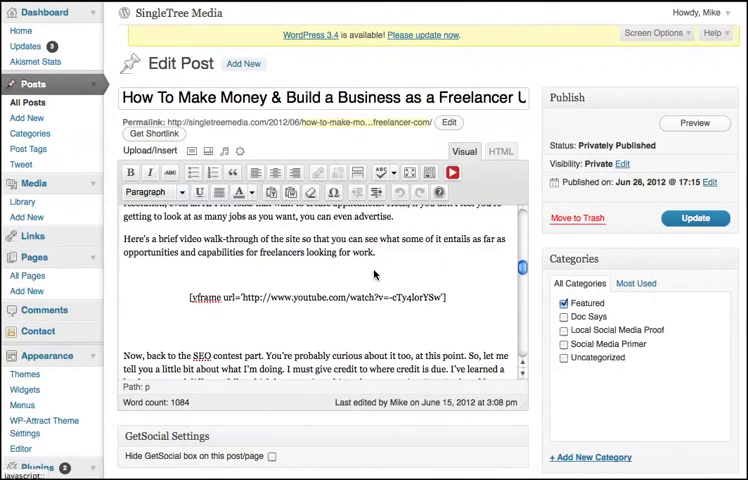
mouse_move(288, 308)
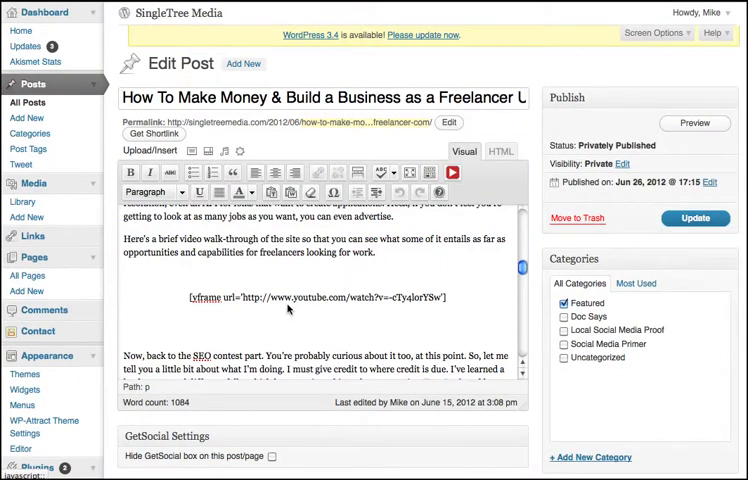
Preview the post with the embedded video.
click(694, 122)
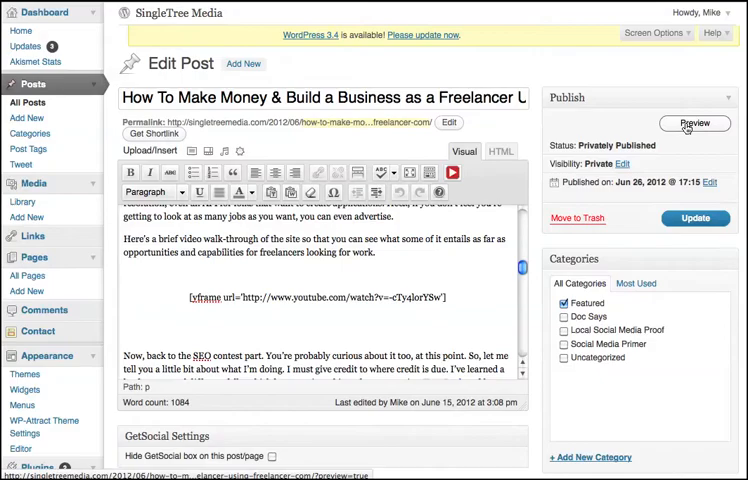
click(696, 122)
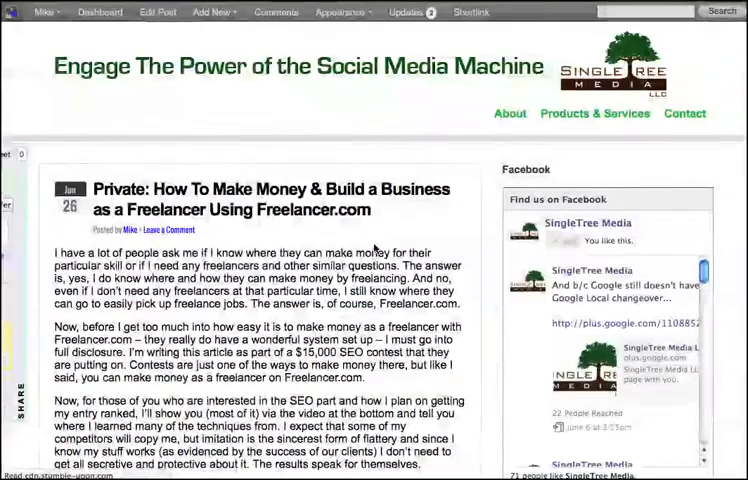
scroll(down, 3)
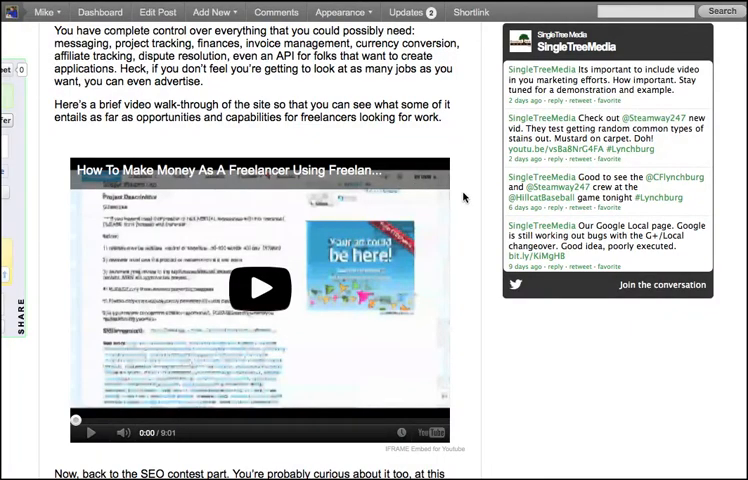
scroll(down, 3)
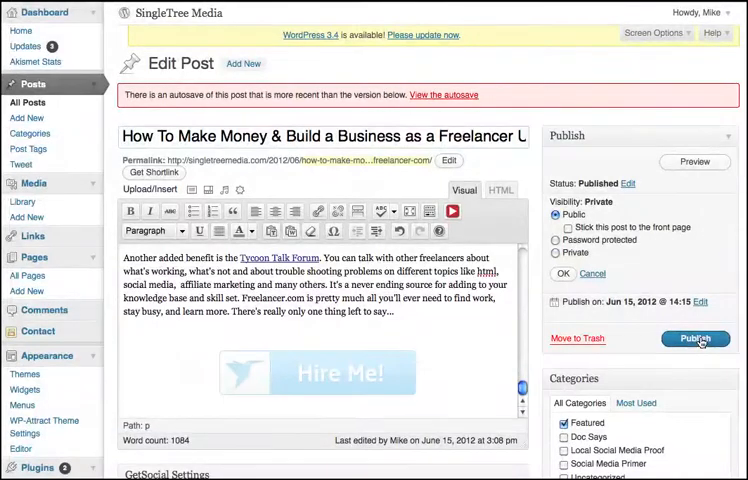
Publish the freelancer post with Public visibility and view the published post.
click(696, 338)
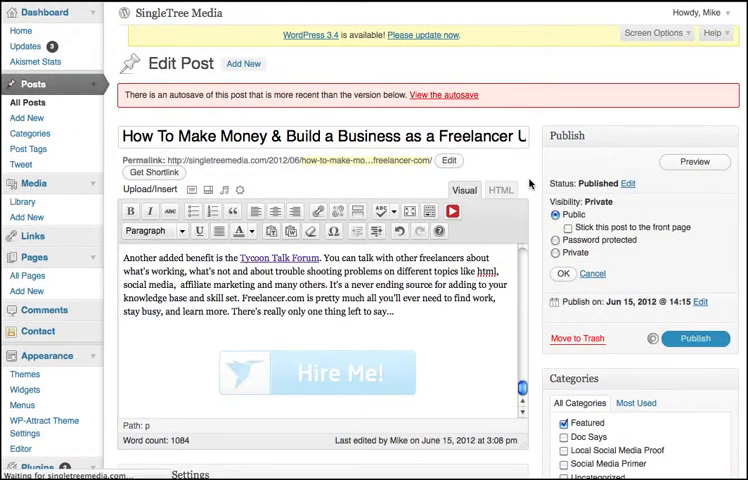
click(696, 338)
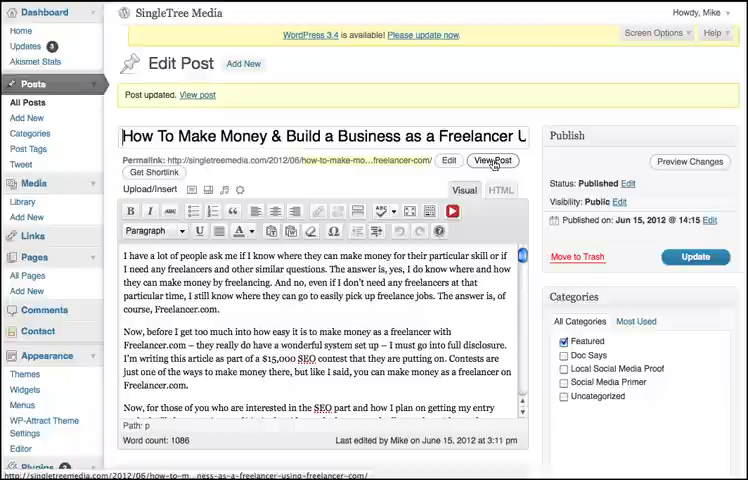
click(492, 160)
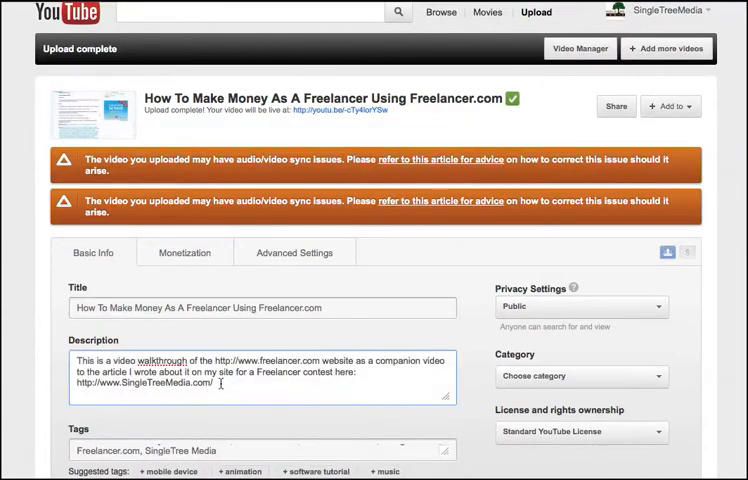
Replace the old site address in the description with the published post's permalink.
double_click(168, 382)
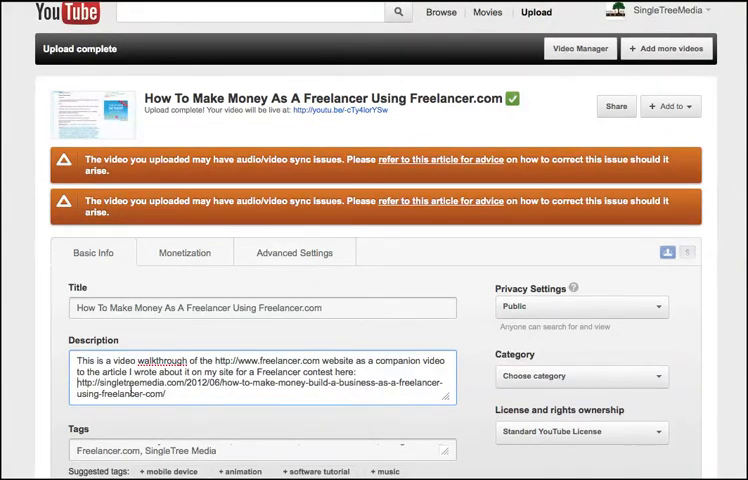
scroll(down, 3)
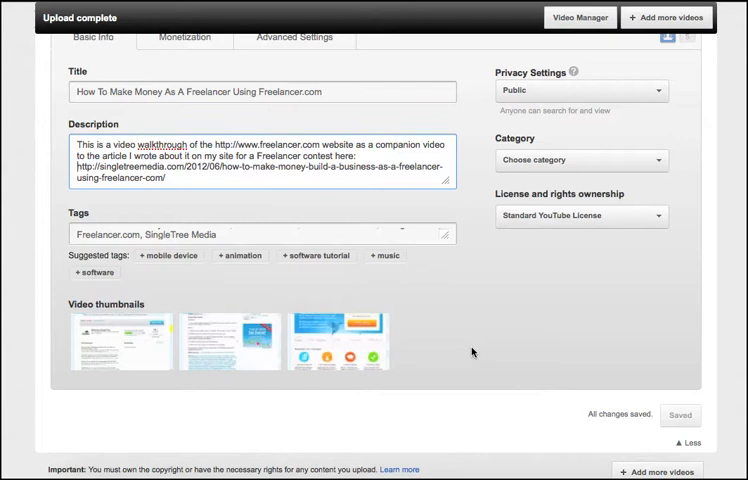
mouse_move(120, 340)
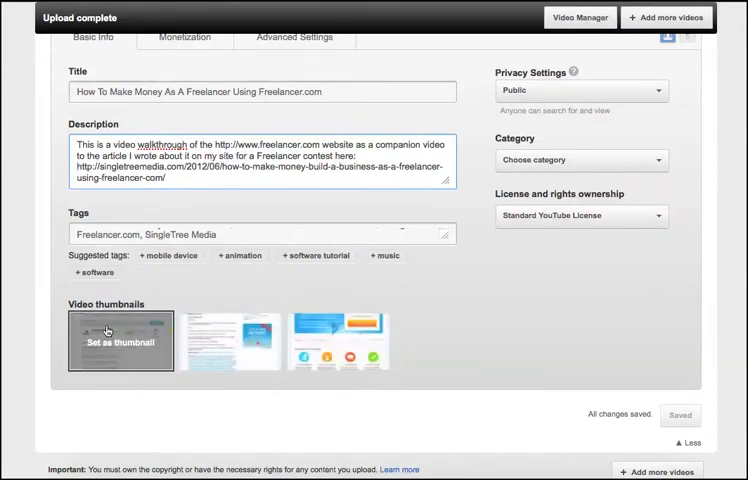
Set the first still as the thumbnail, save it, and choose the video's category.
click(120, 340)
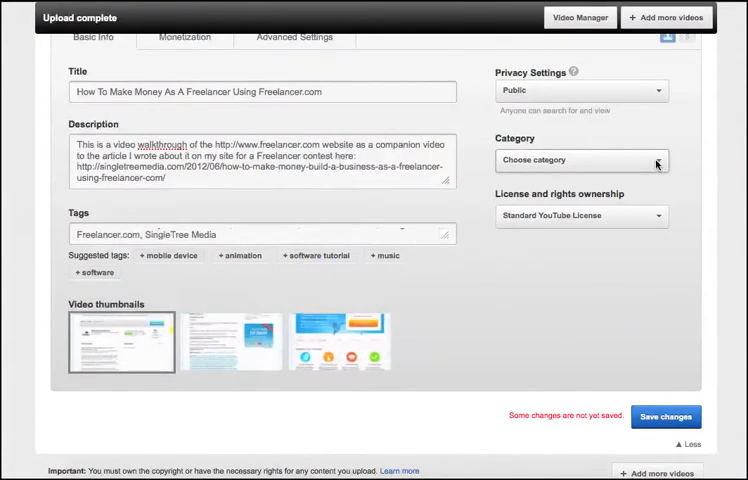
click(580, 160)
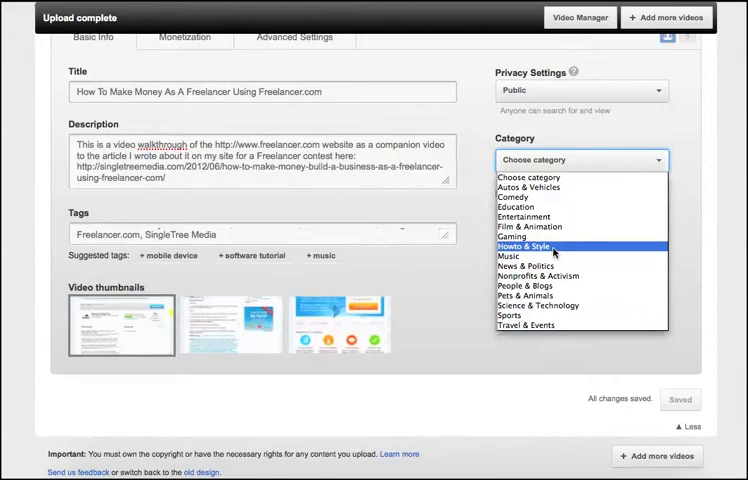
click(524, 246)
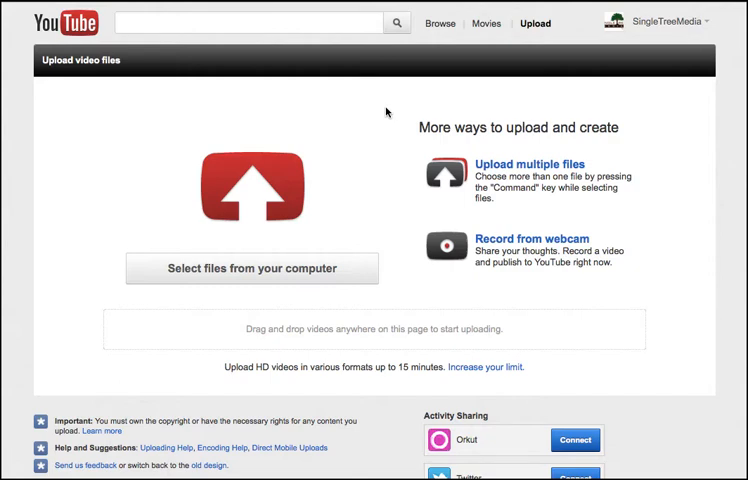
Navigate from the upload page to the watch page of the published Freelancer.com video.
click(252, 268)
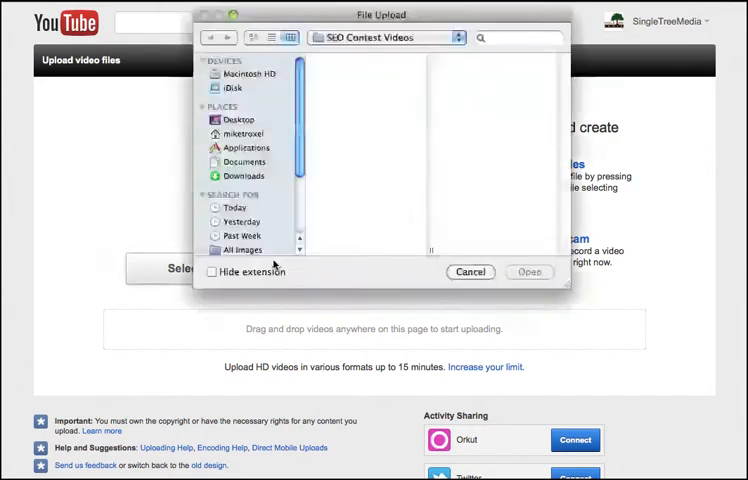
click(368, 72)
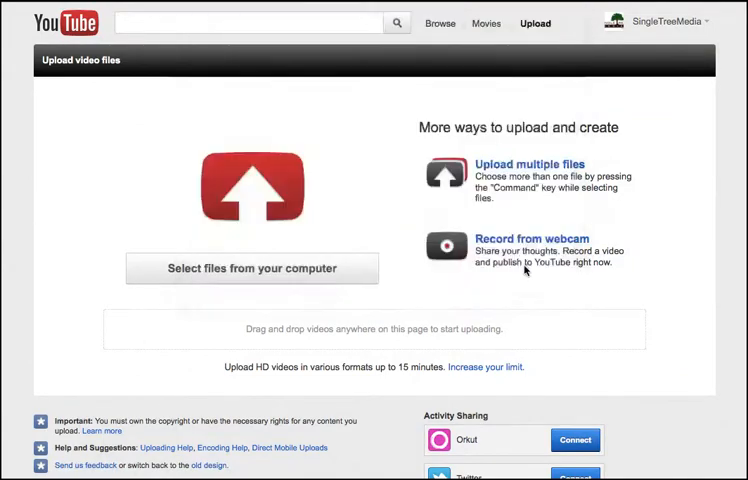
click(252, 268)
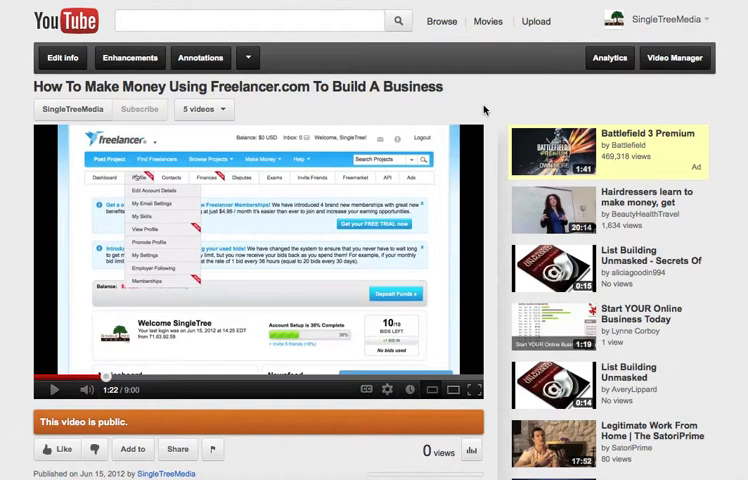
mouse_move(482, 108)
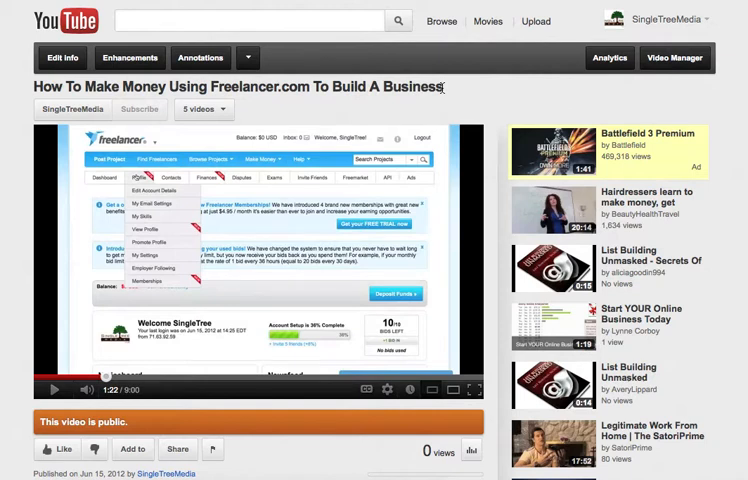
Expand the full description showing the post link, Science & Technology category and tags.
scroll(down, 3)
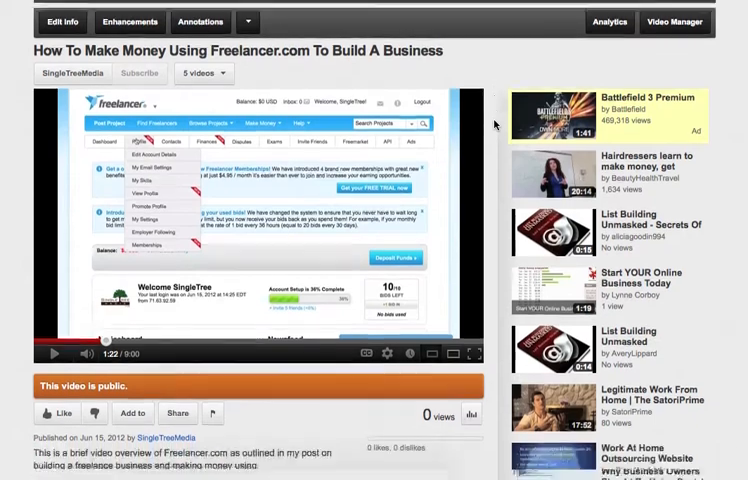
scroll(down, 3)
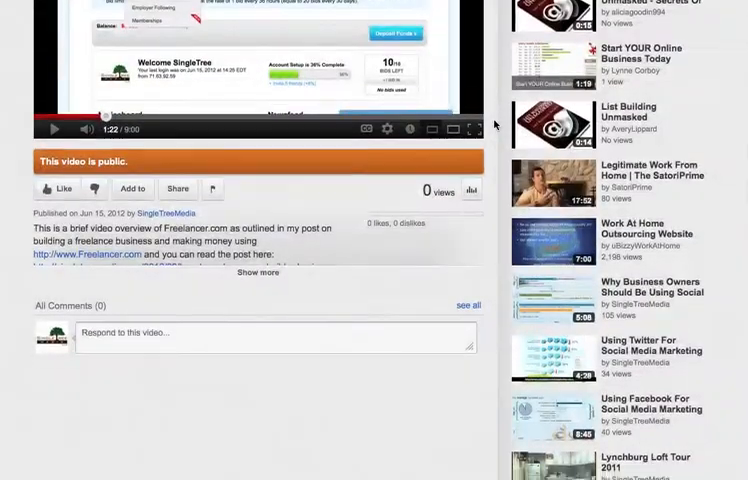
scroll(down, 3)
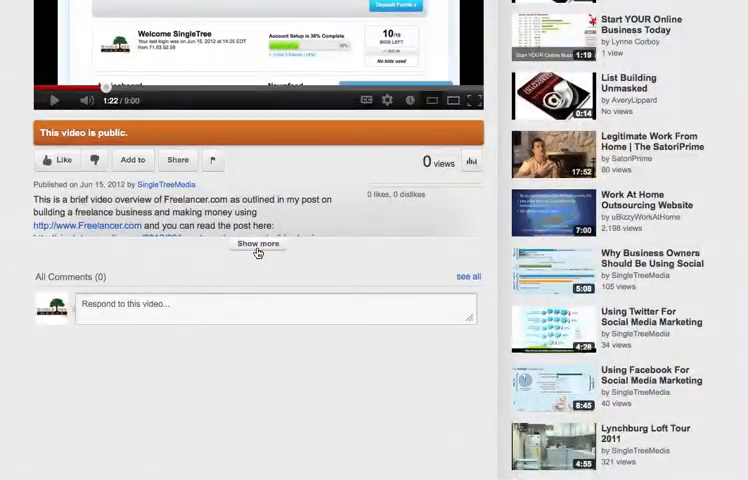
click(258, 244)
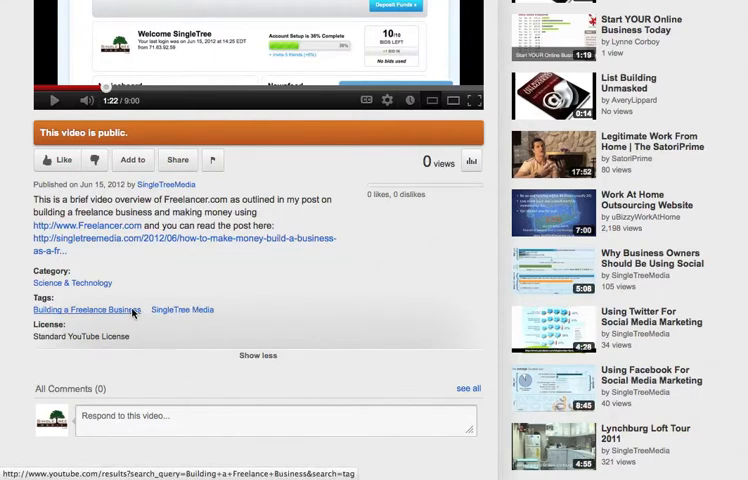
mouse_move(248, 308)
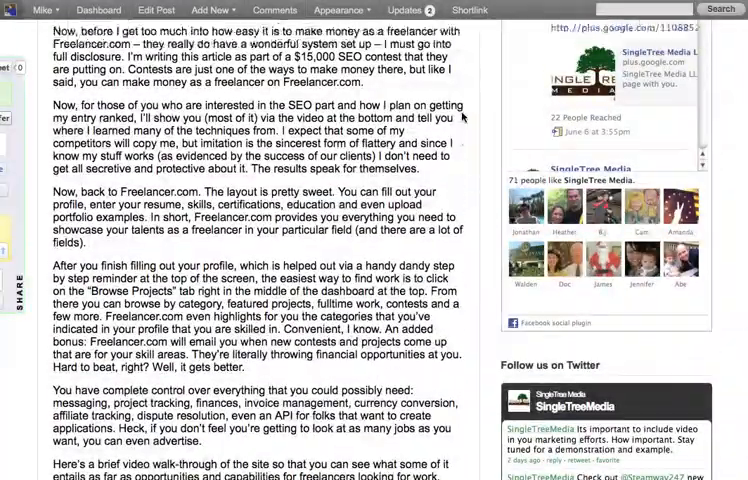
Scroll the live freelancer post down to its embedded YouTube video.
scroll(down, 3)
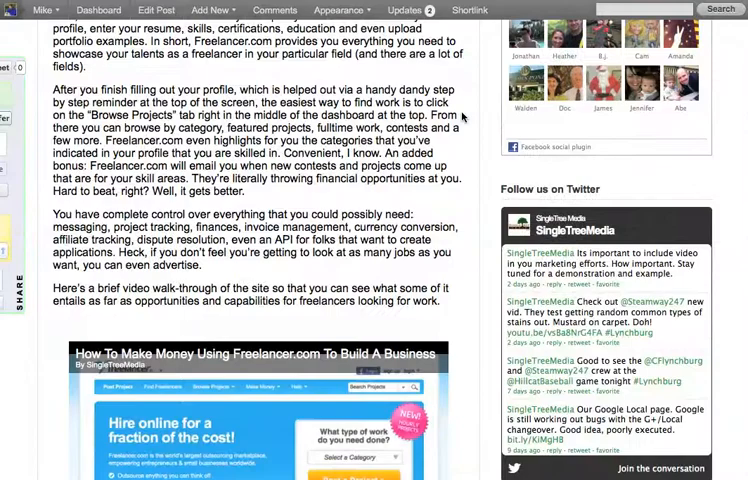
scroll(down, 3)
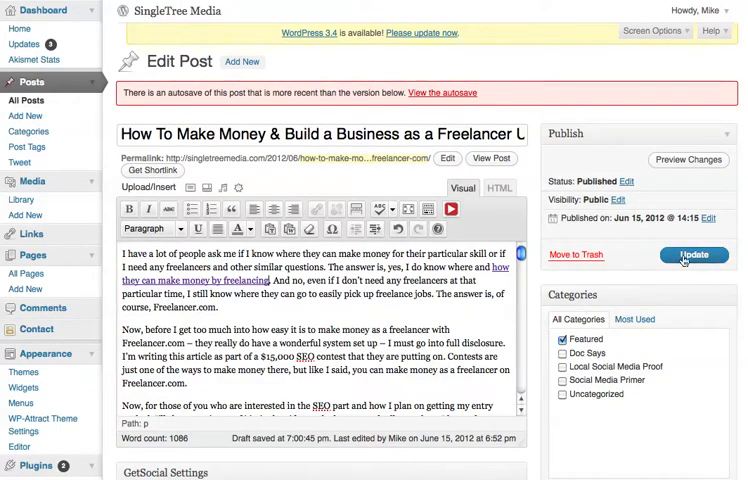
Link the phrase 'make money as a freelancer with Freelancer.com' and update the post.
click(692, 256)
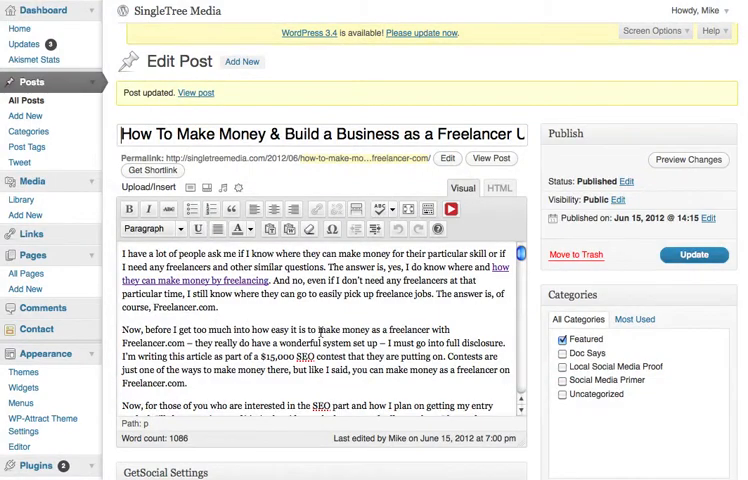
drag(320, 328, 192, 344)
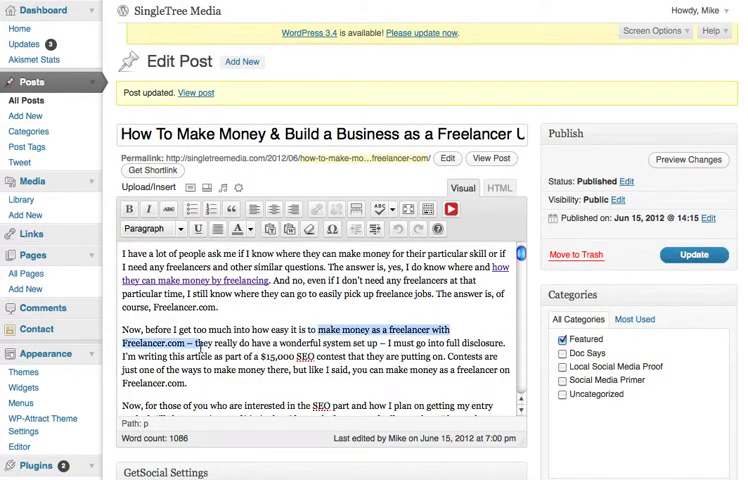
scroll(down, 3)
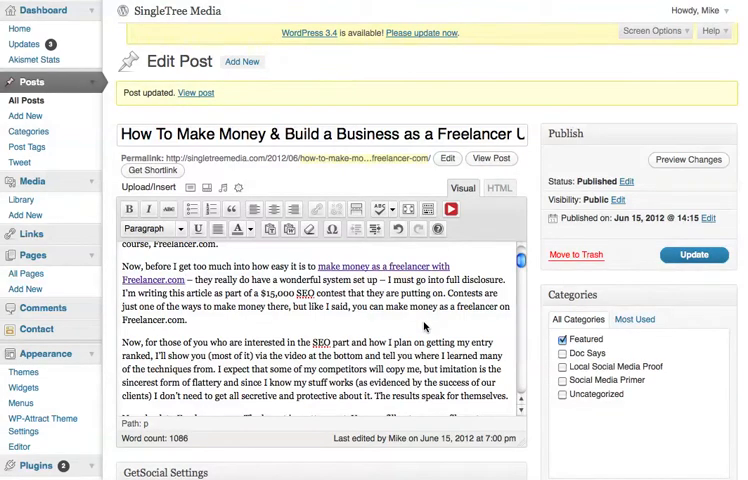
scroll(down, 3)
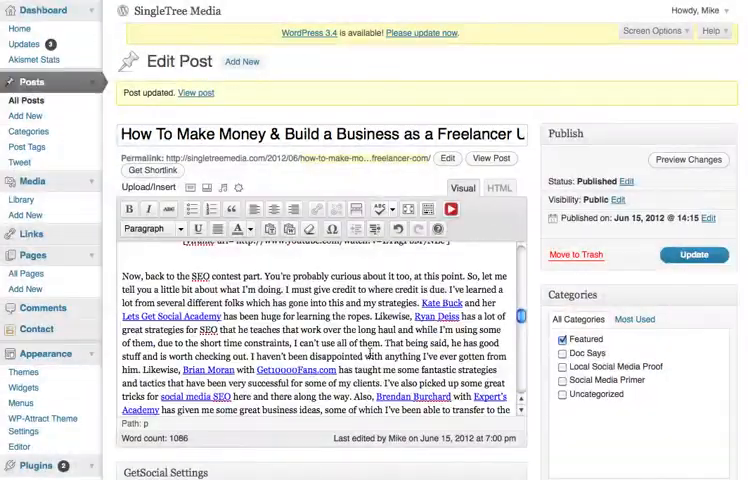
scroll(down, 3)
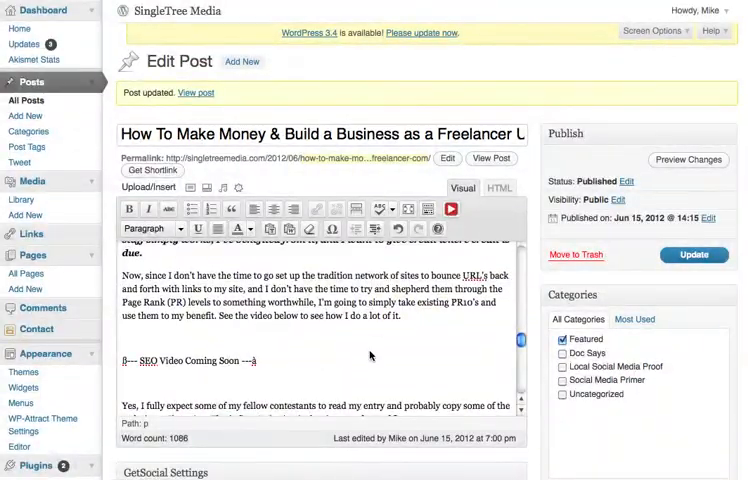
click(694, 256)
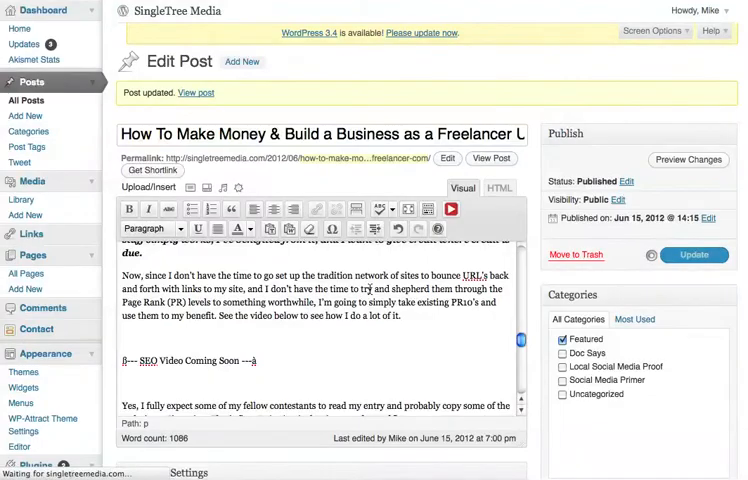
View the live post with the linked freelancer phrase down to the embedded video.
click(492, 160)
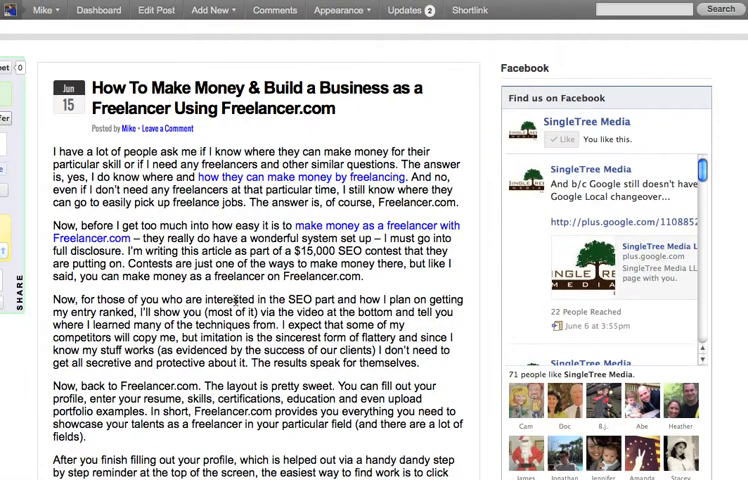
scroll(down, 3)
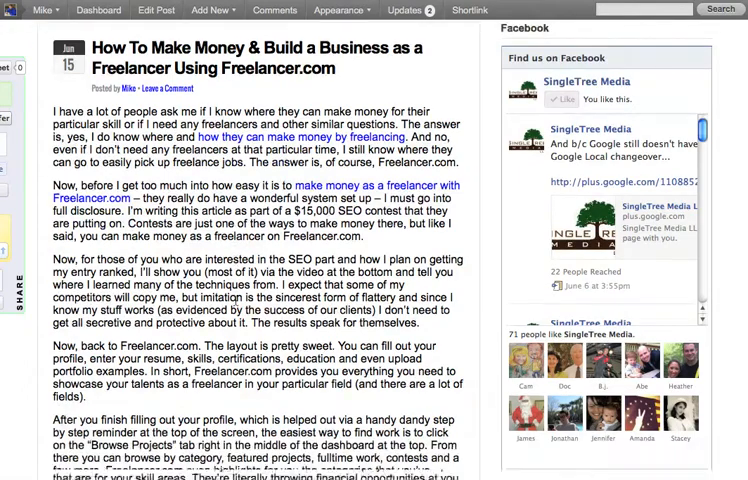
scroll(down, 3)
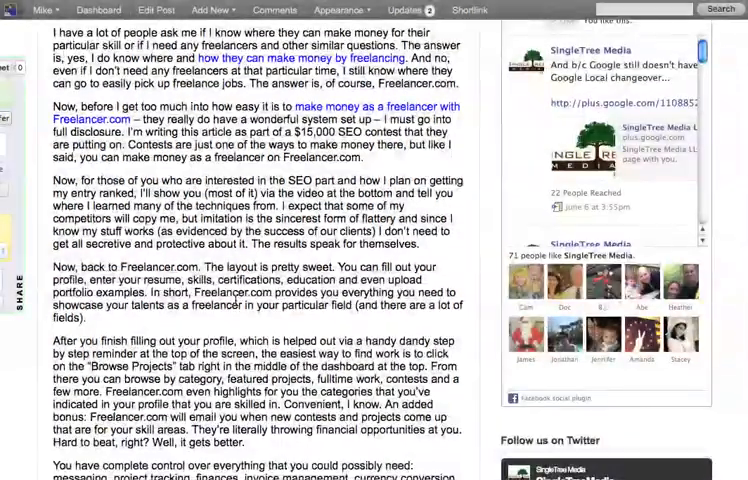
scroll(down, 3)
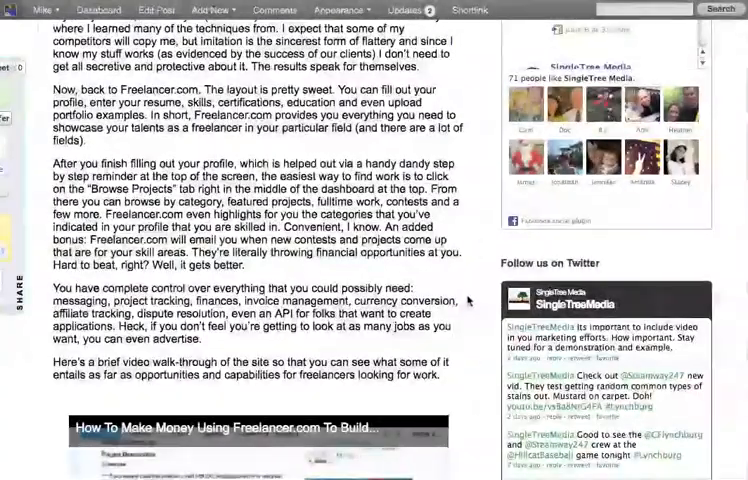
scroll(down, 3)
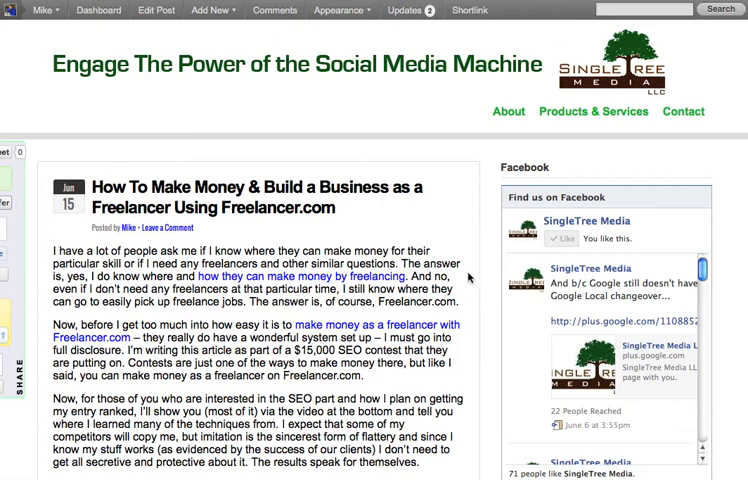
Open and close the Appearance menu in the admin bar without choosing anything.
click(340, 10)
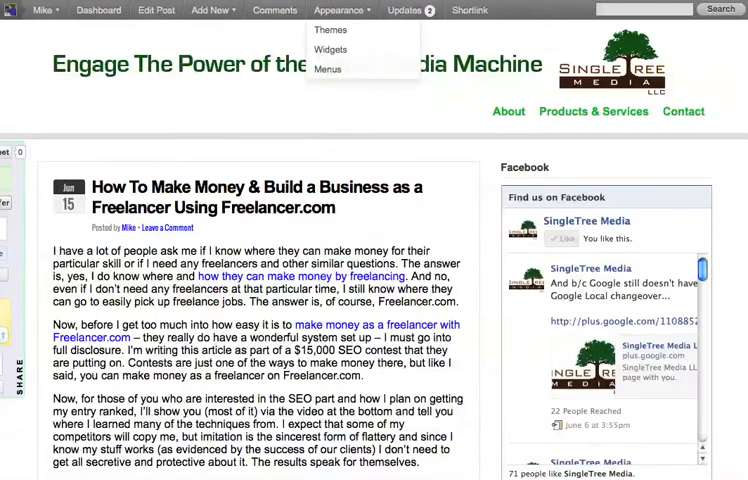
click(342, 12)
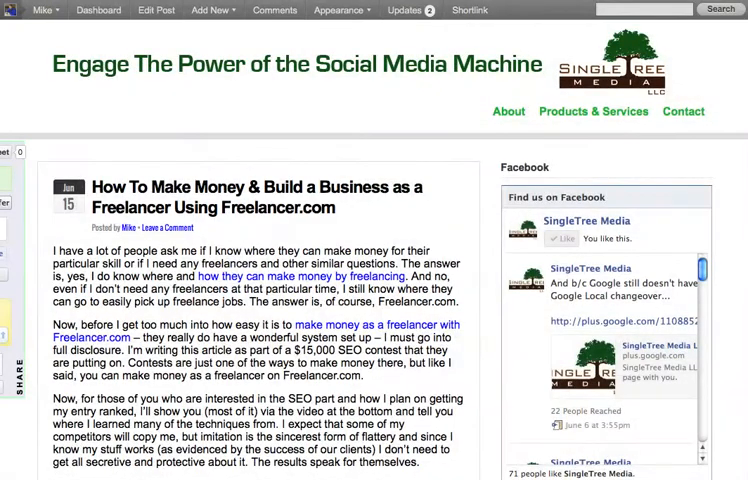